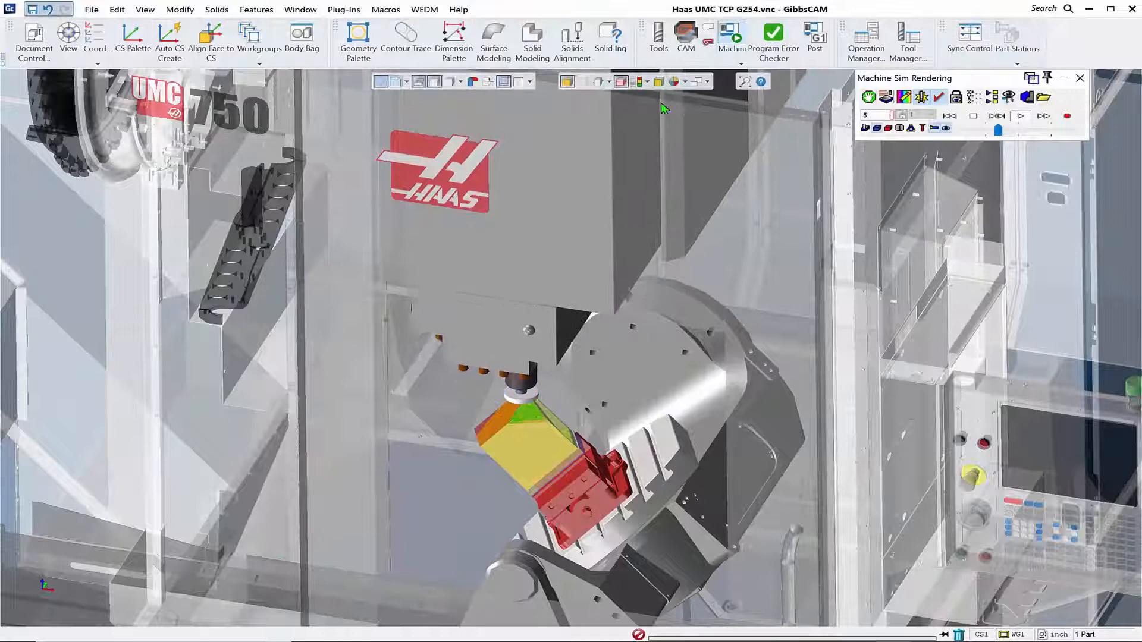
- Bring up GibbsCAM's Plug-Ins menu after adjusting controls in the simulation view
left_click(997, 115)
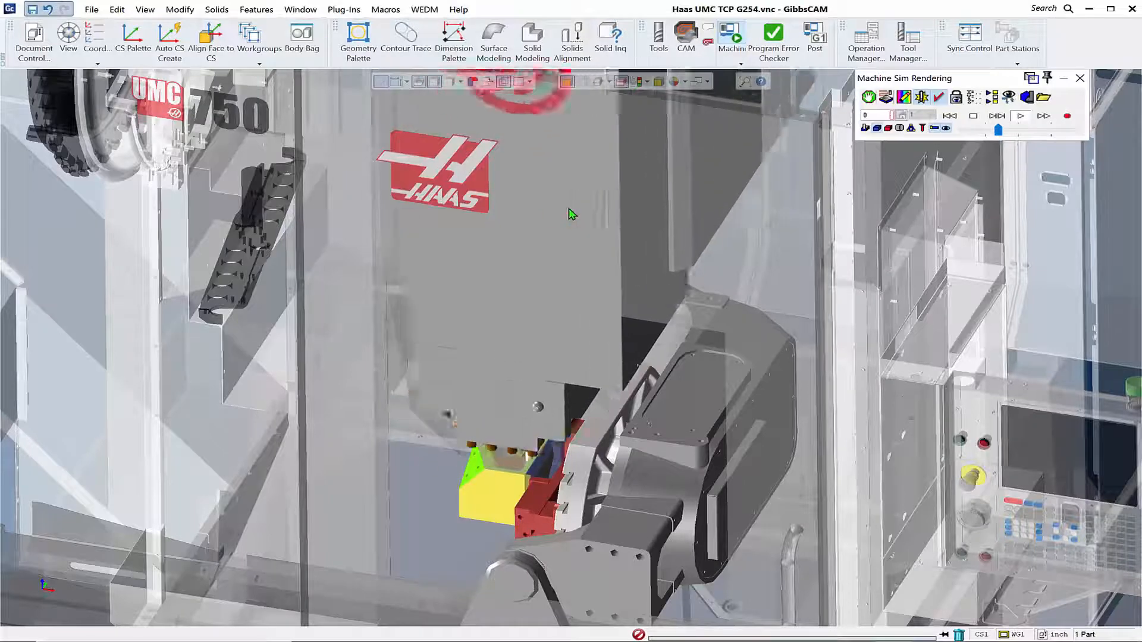
left_click(1021, 116)
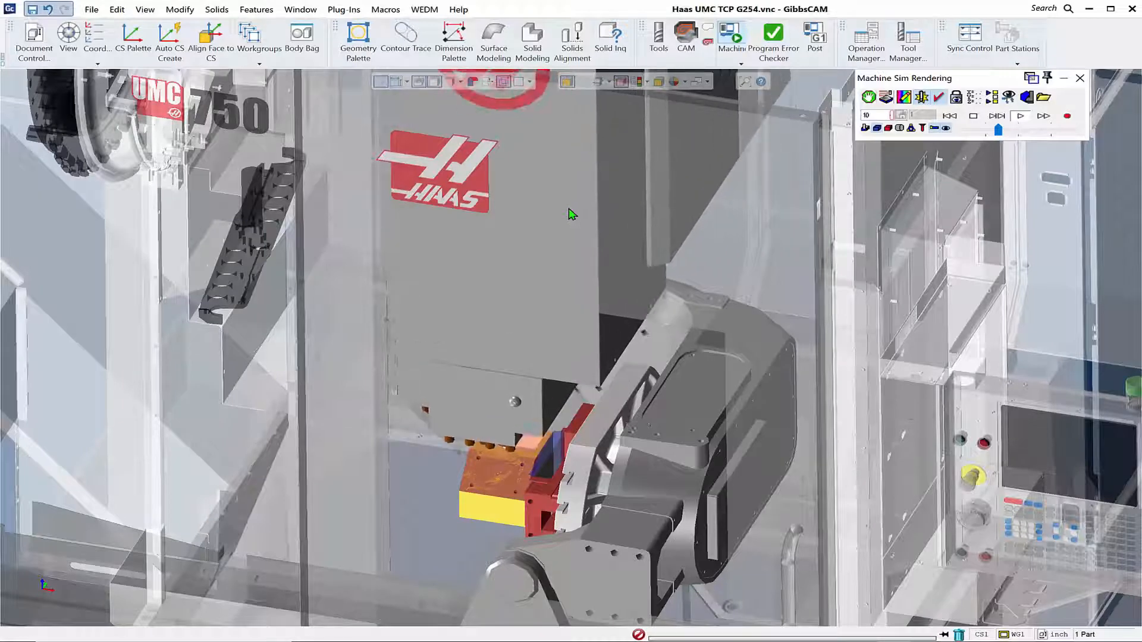
left_click(996, 116)
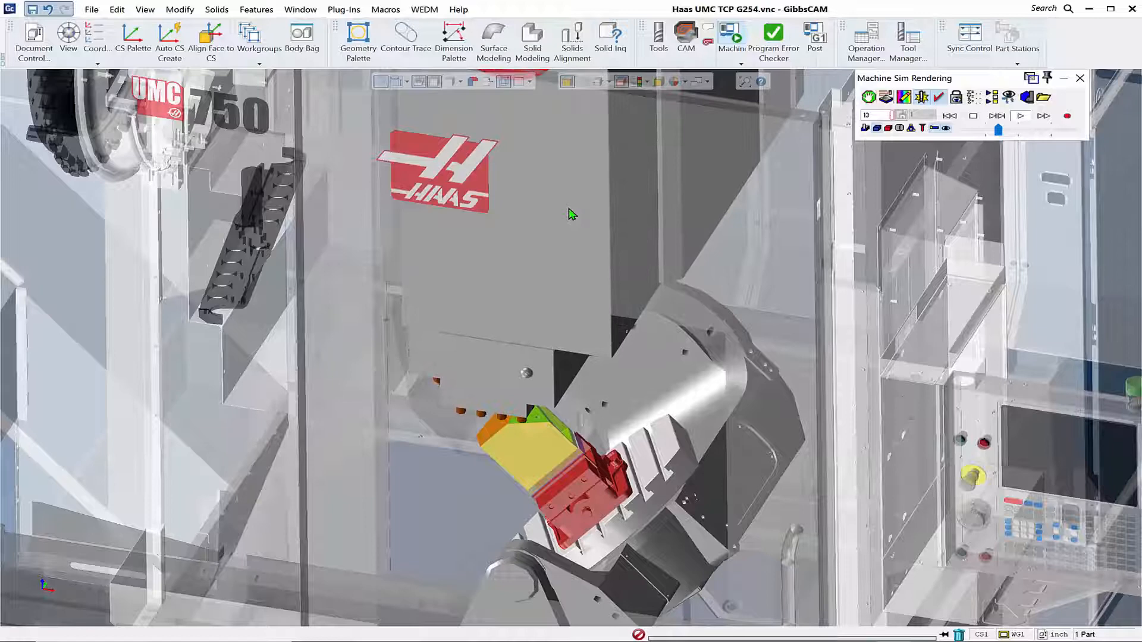
left_click(343, 9)
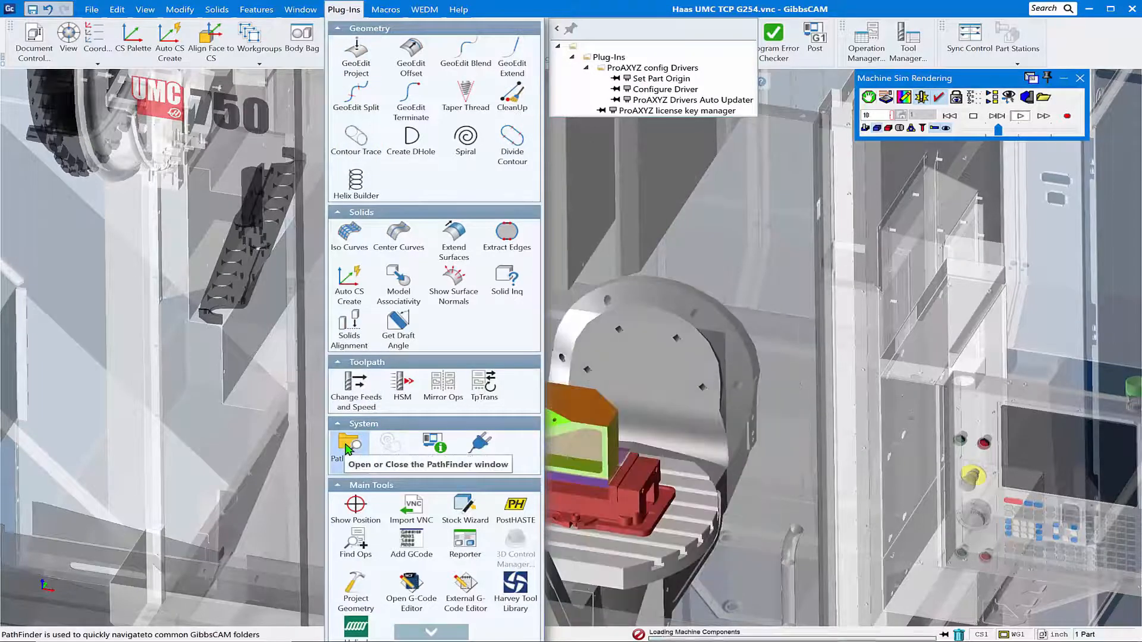
- Use PathFinder to open the Macros folder in a file window
left_click(349, 442)
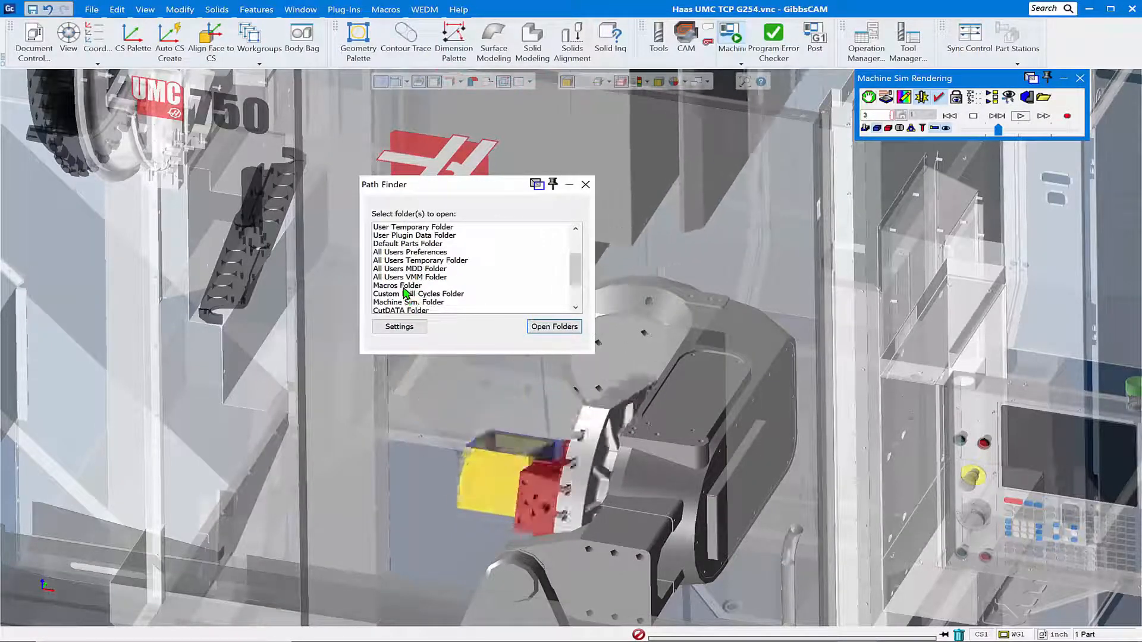
left_click(398, 285)
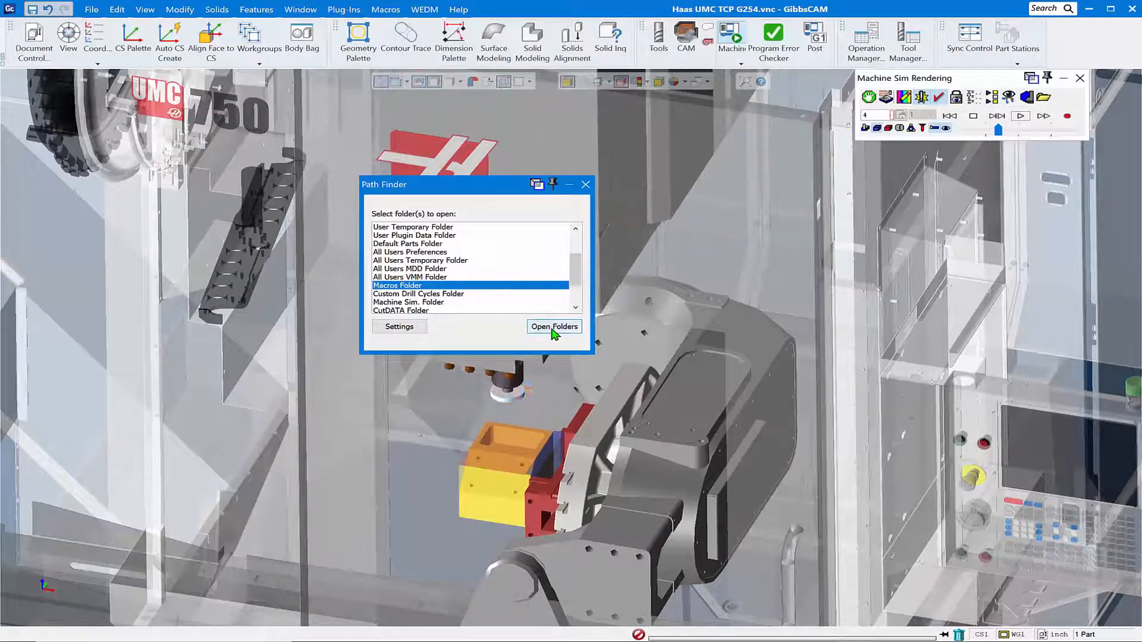
left_click(554, 326)
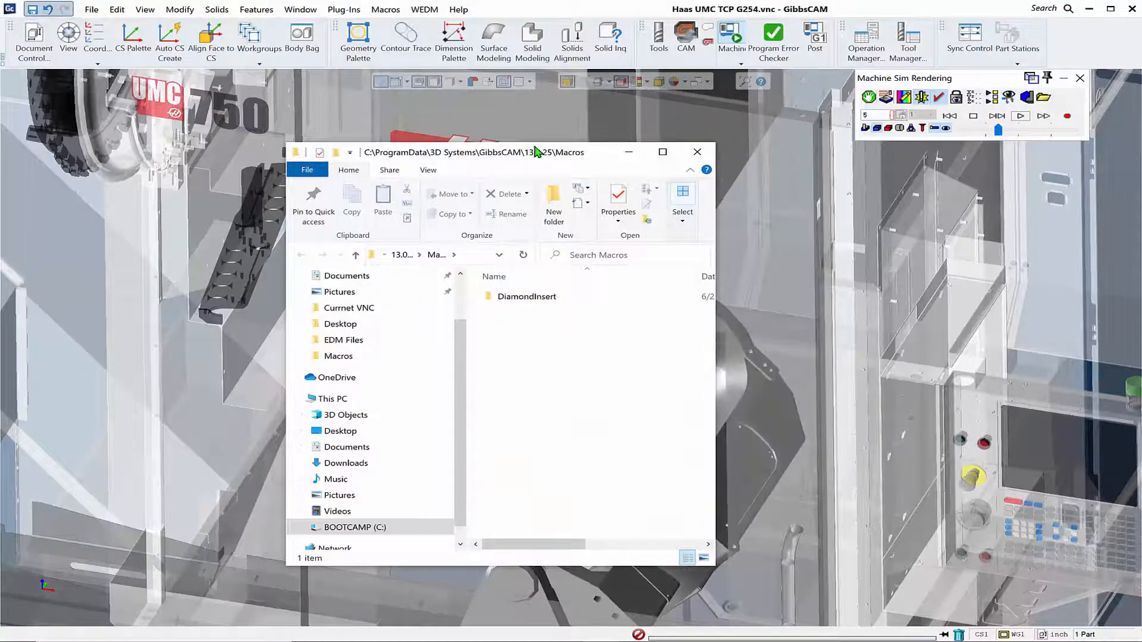
- Copy the 13 folders from the desktop Macros folder into the GibbsCAM Macros folder
left_click_drag(535, 152, 357, 122)
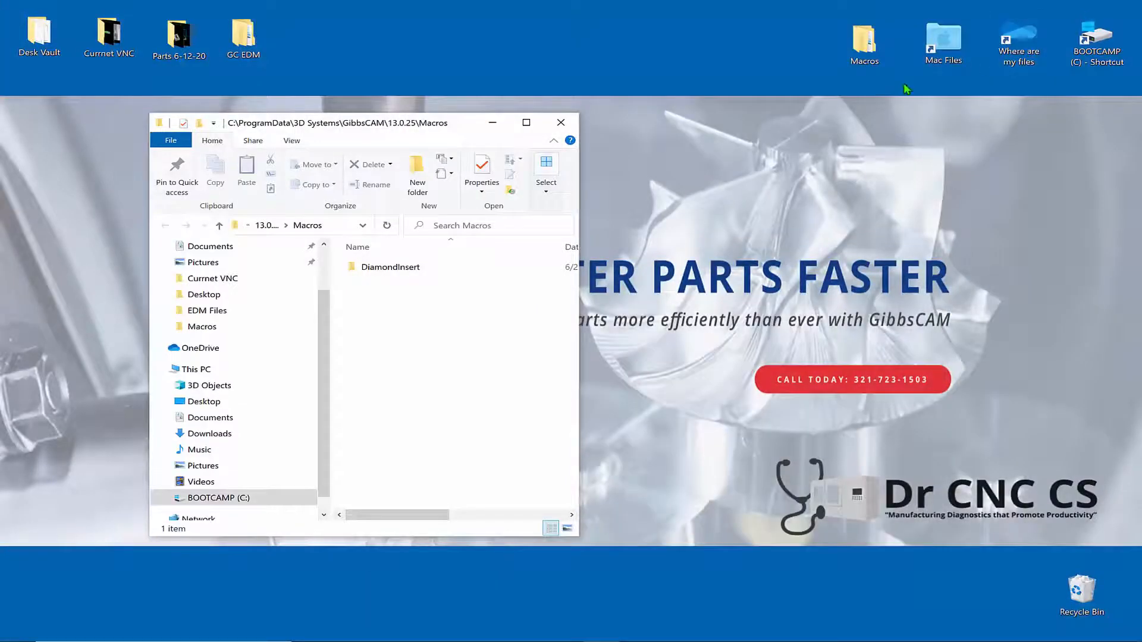
left_click(863, 42)
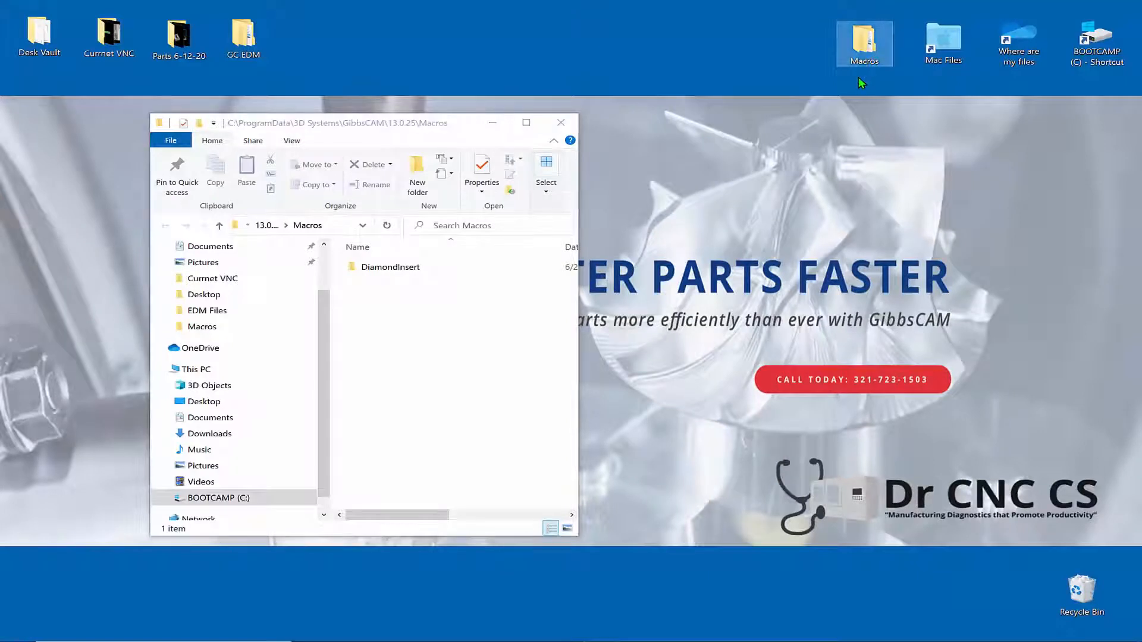
double_click(864, 42)
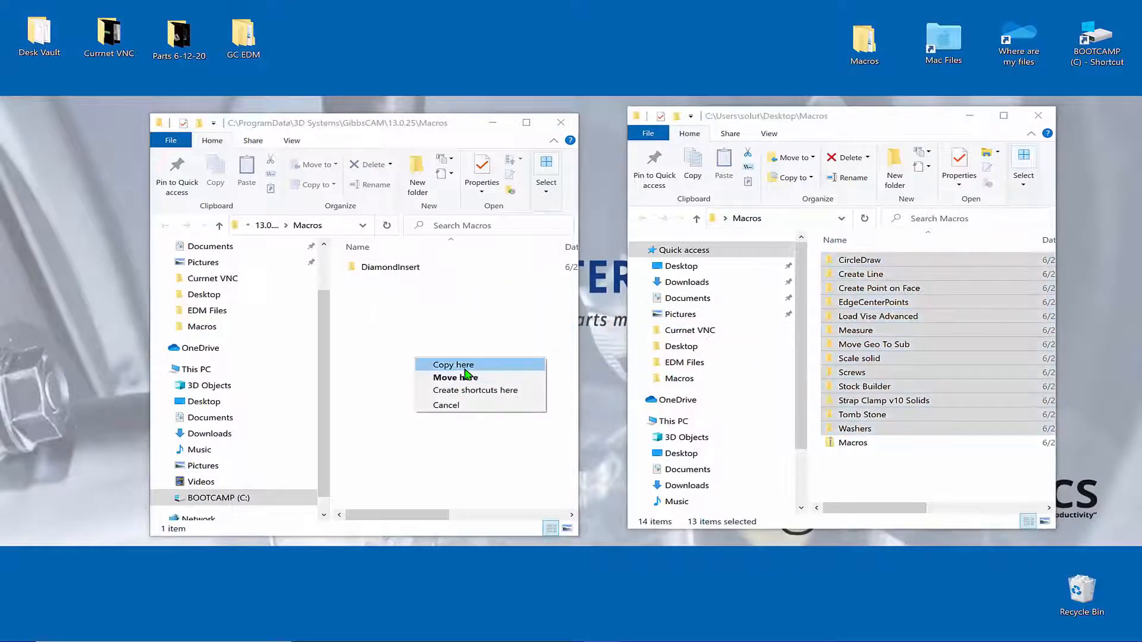
left_click(451, 364)
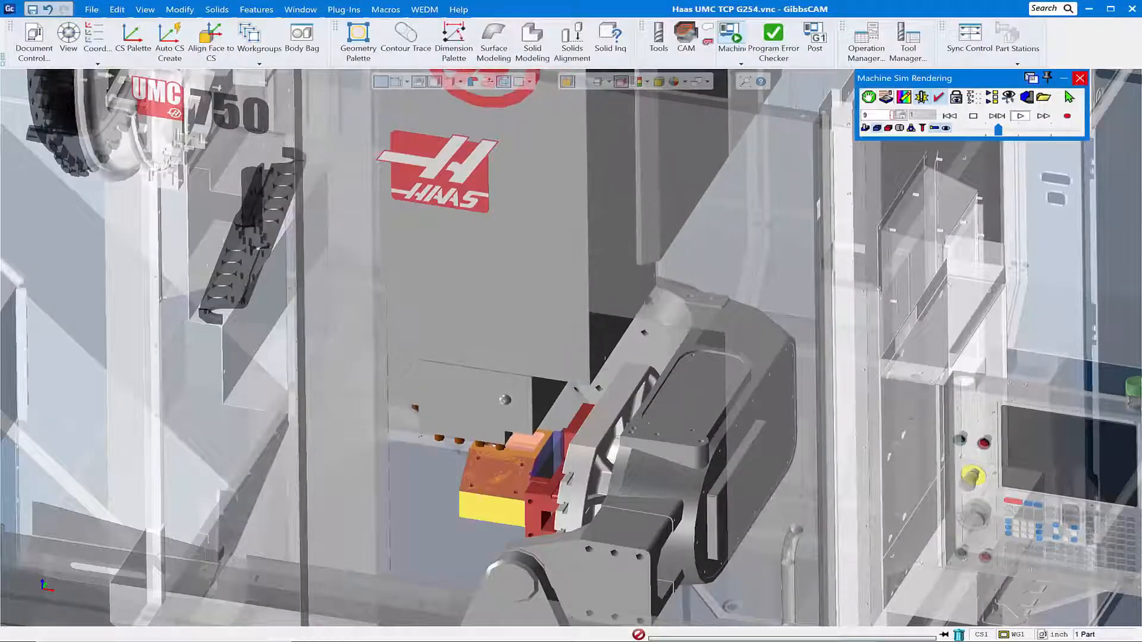
- Close Machine Sim and bring up the empty Macros configuration list
left_click(1079, 78)
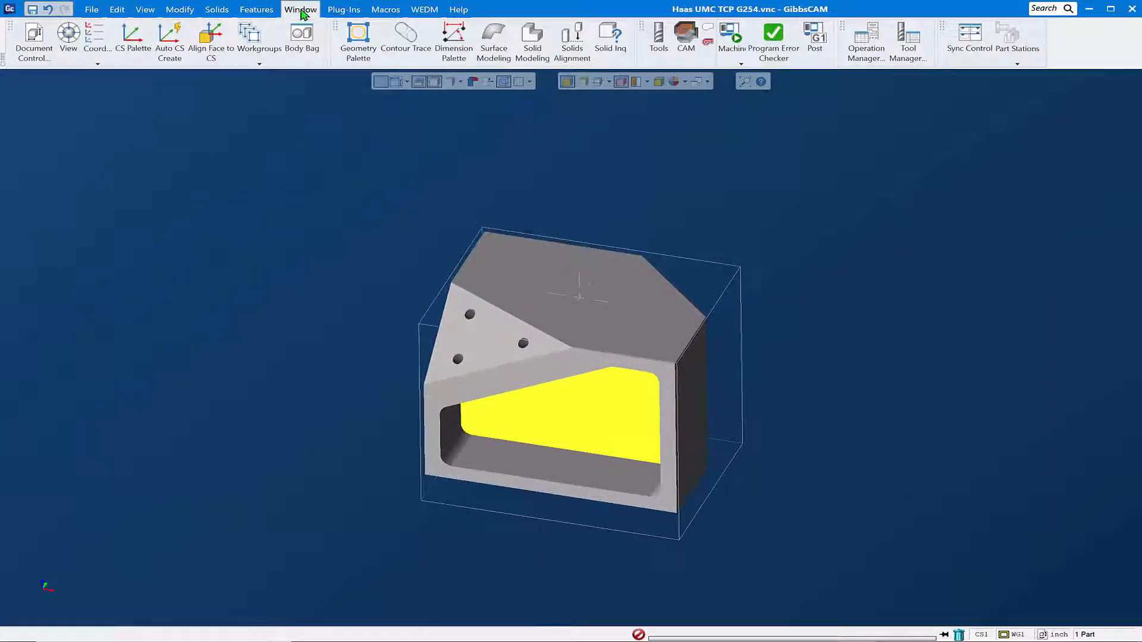
left_click(385, 10)
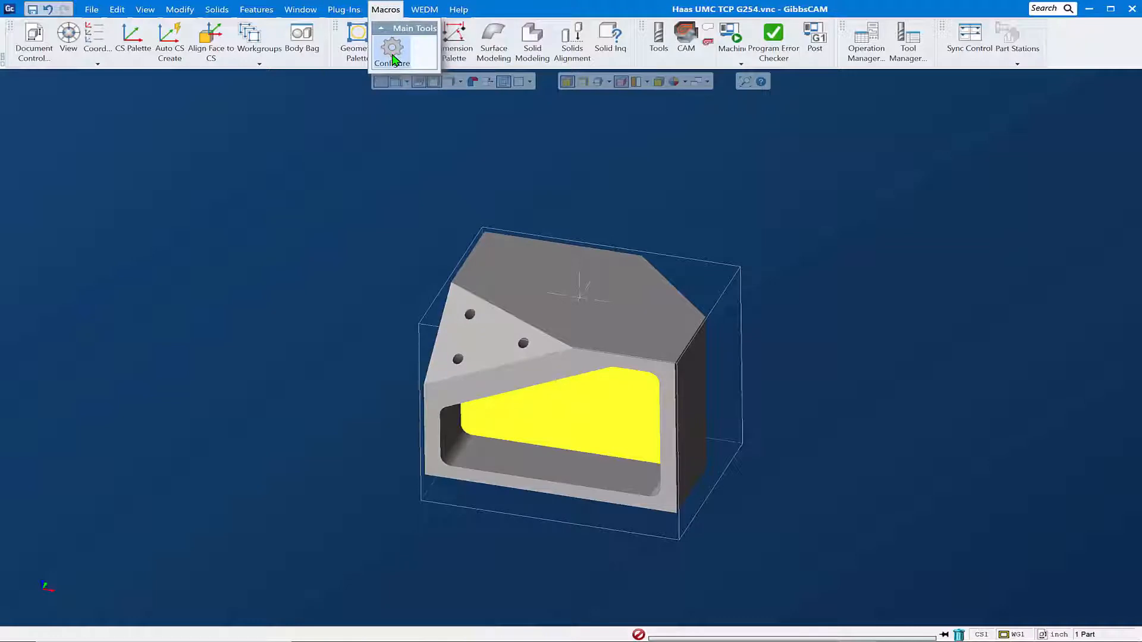
left_click(392, 62)
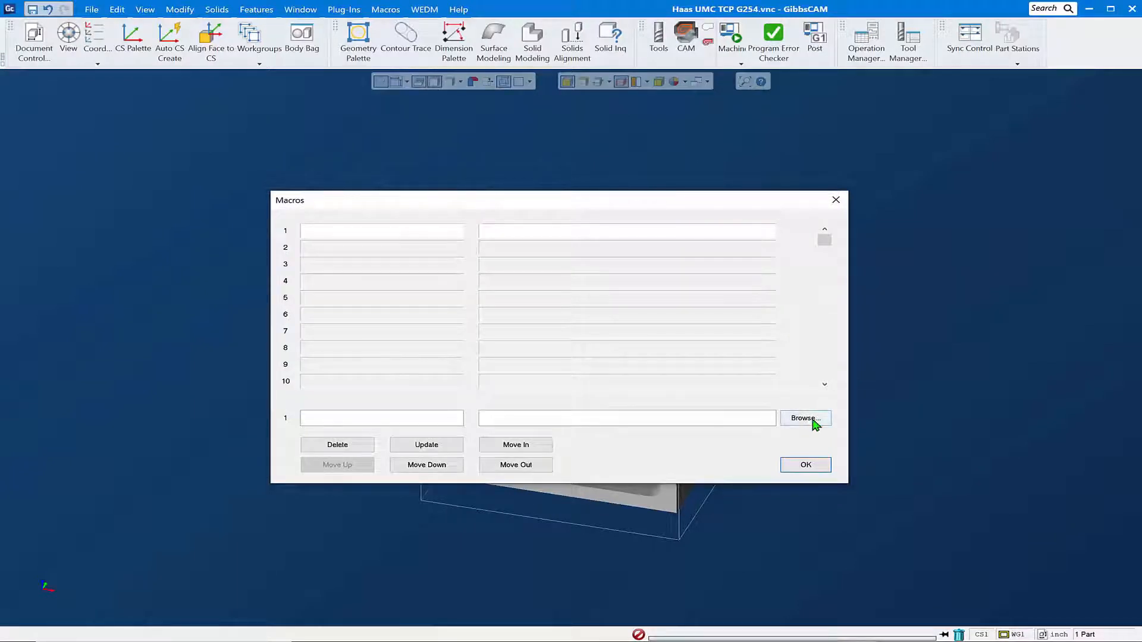
- Register CreatePointOnFace.mac from its folder as the first macro entry
left_click(804, 418)
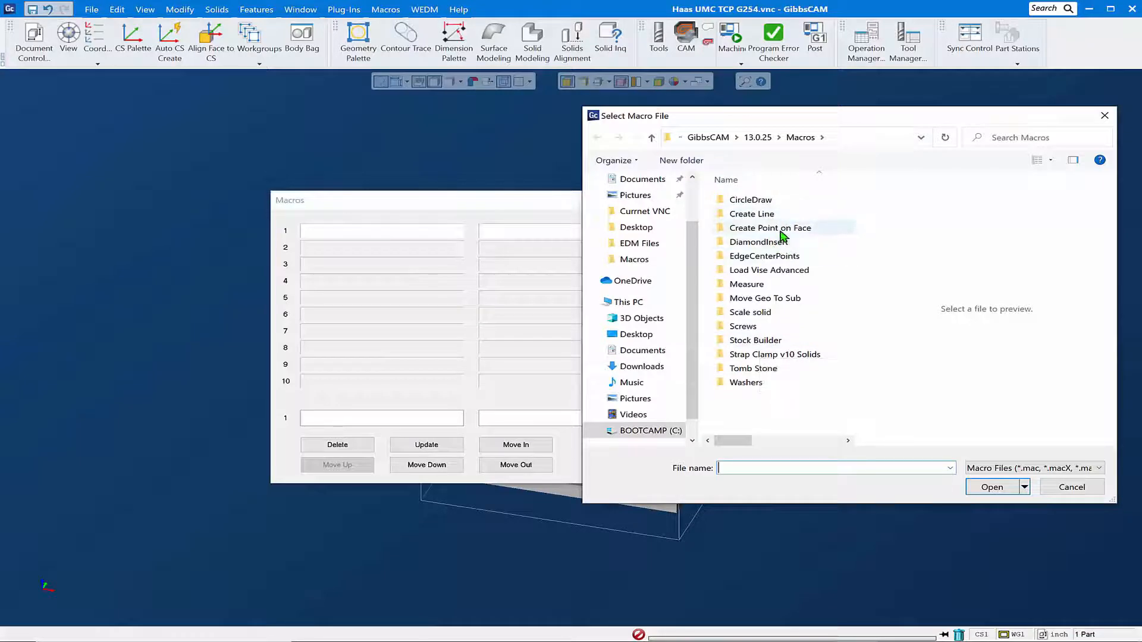
double_click(769, 228)
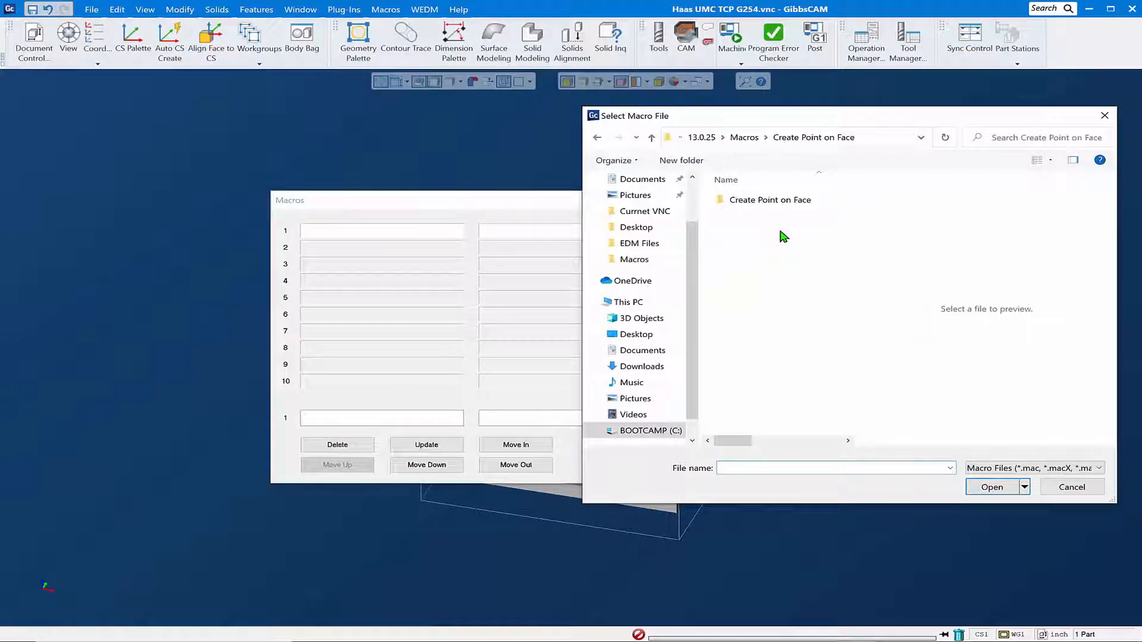
left_click(769, 199)
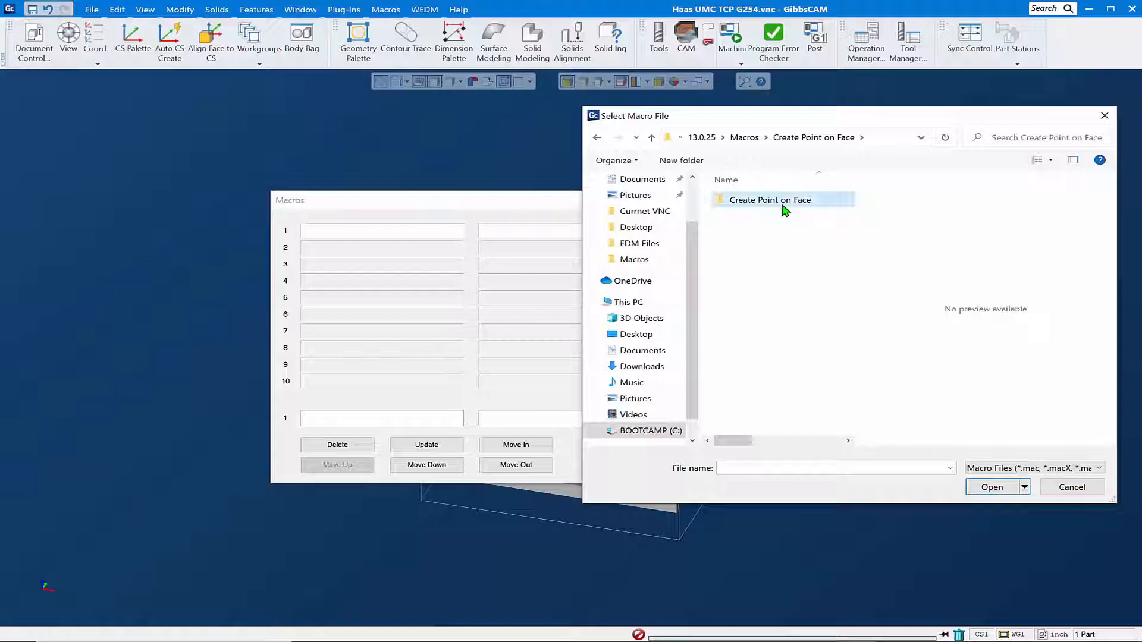
double_click(769, 200)
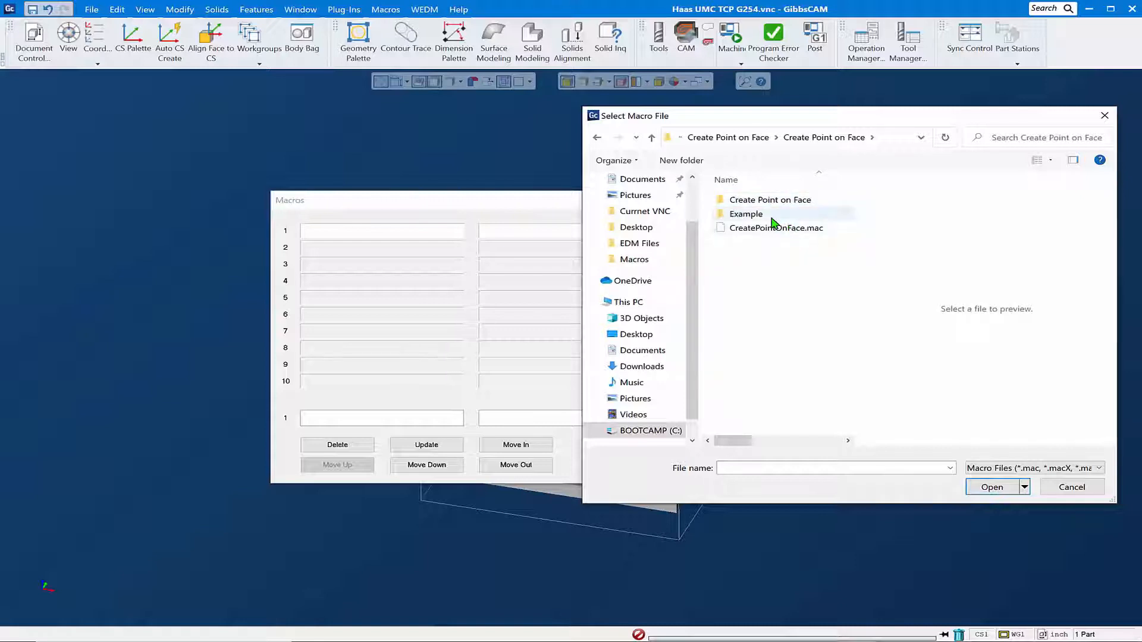
left_click(776, 228)
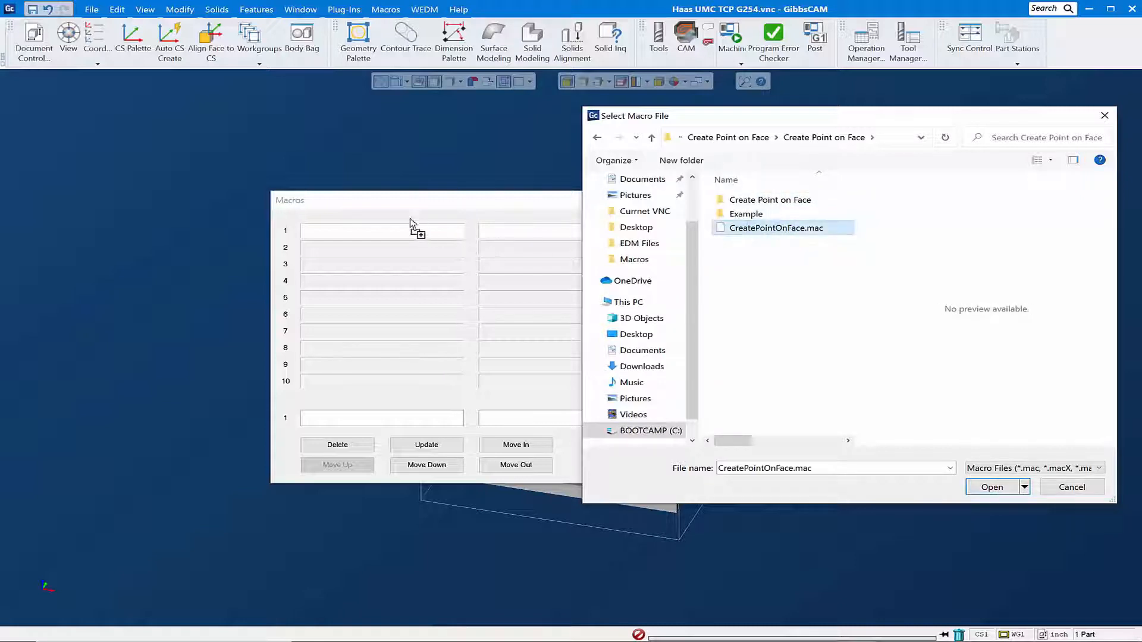
left_click(990, 487)
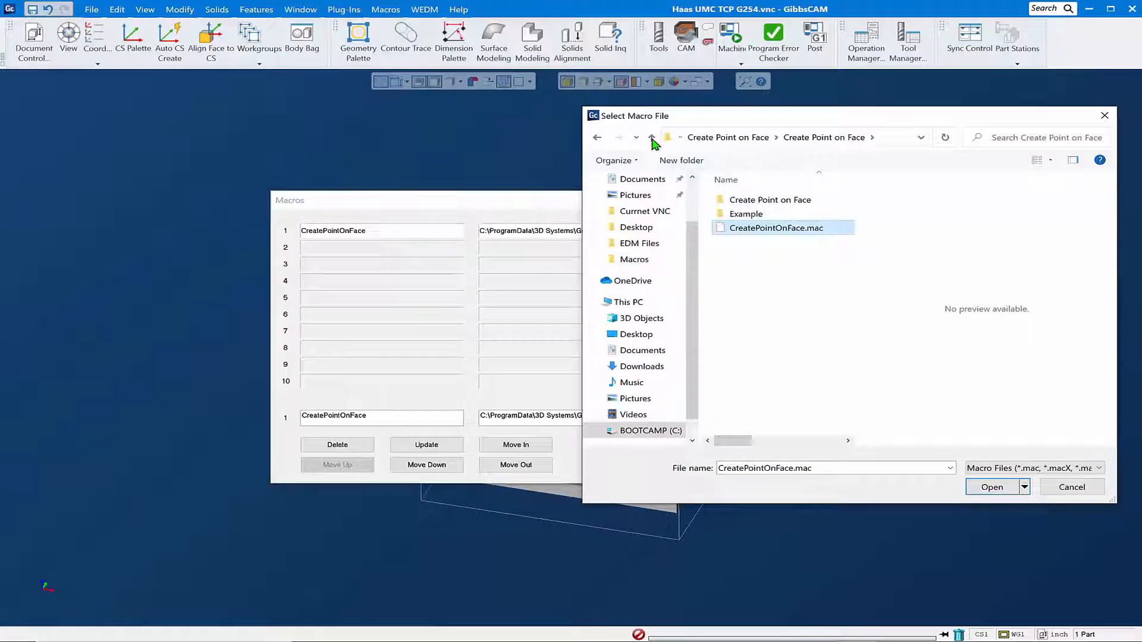
- Add Load Vise Advanced.mac and ScaleSolid.mac as entries 2 and 3, then close the file picker
left_click(651, 136)
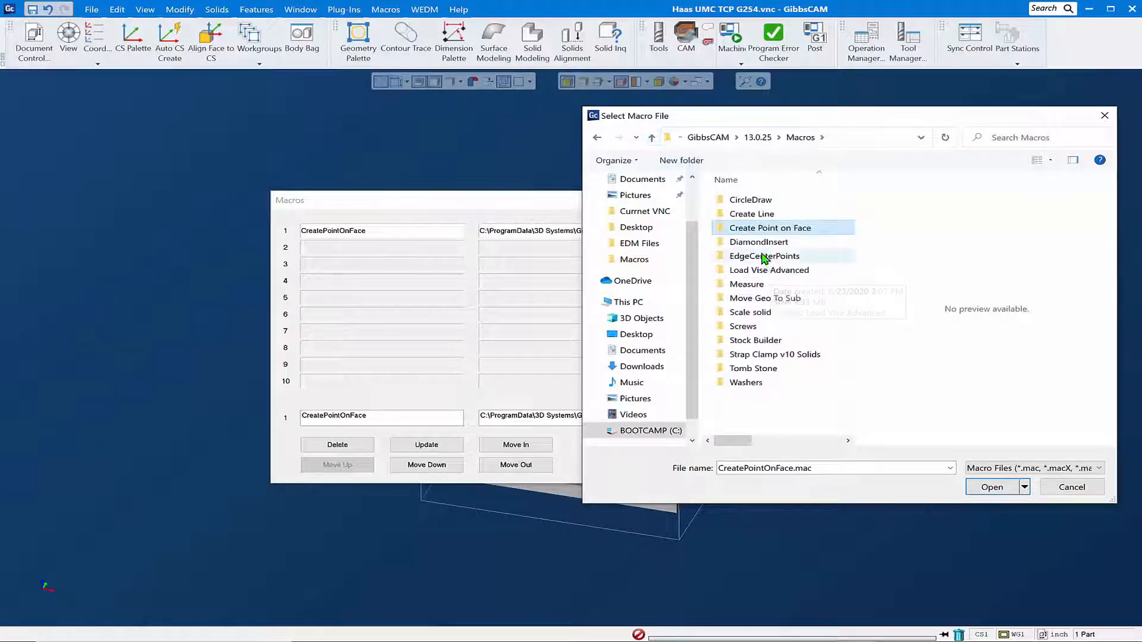
double_click(768, 270)
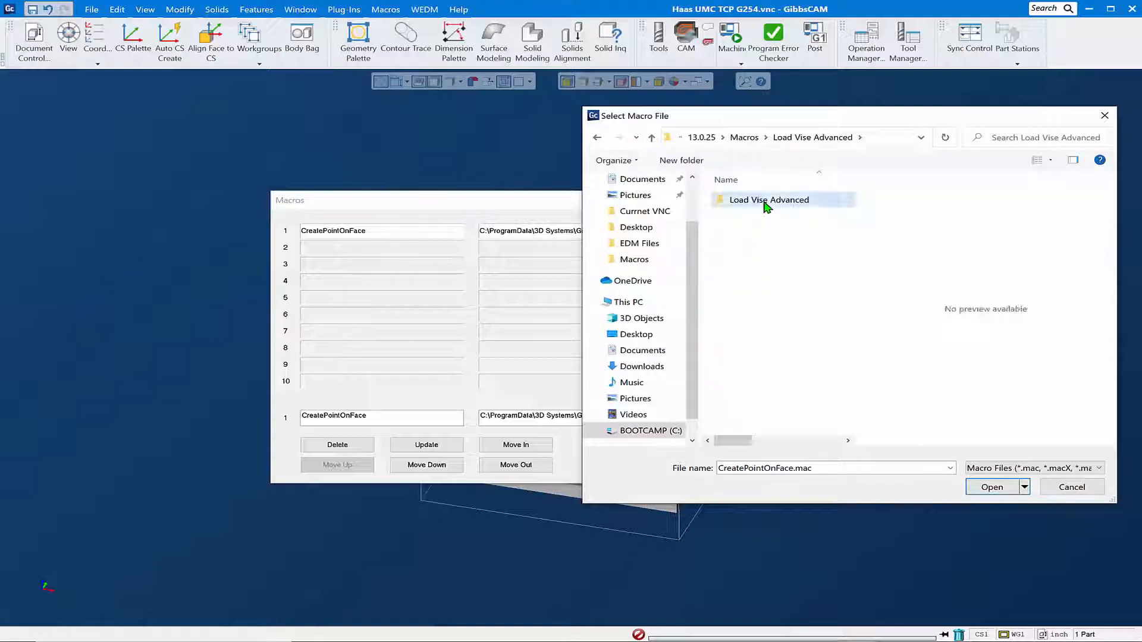
double_click(769, 200)
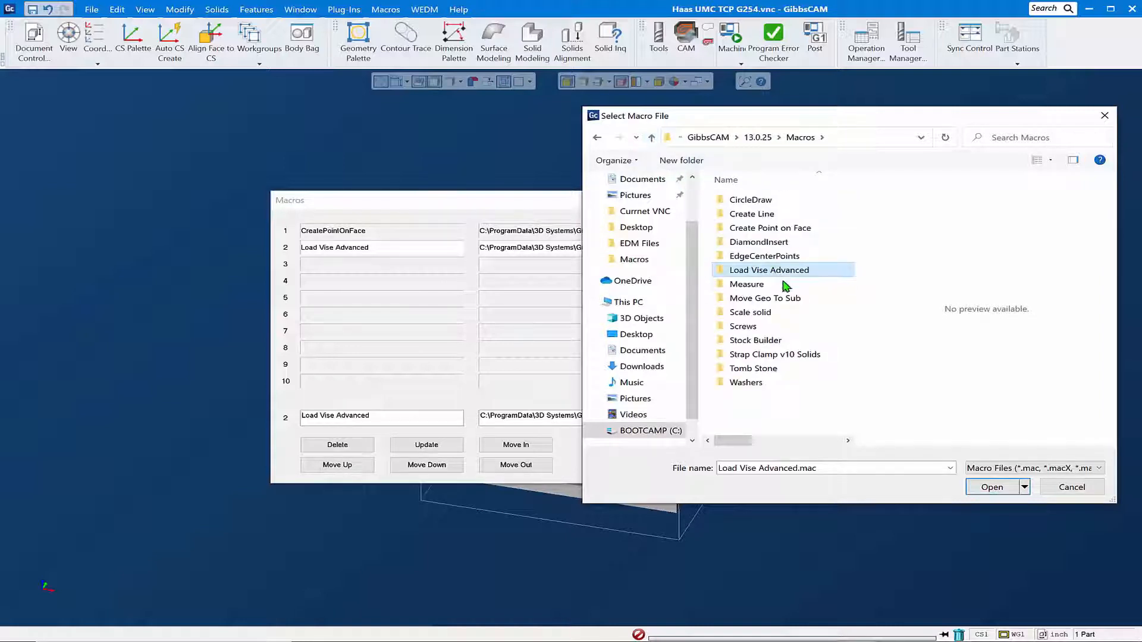
mouse_move(786, 241)
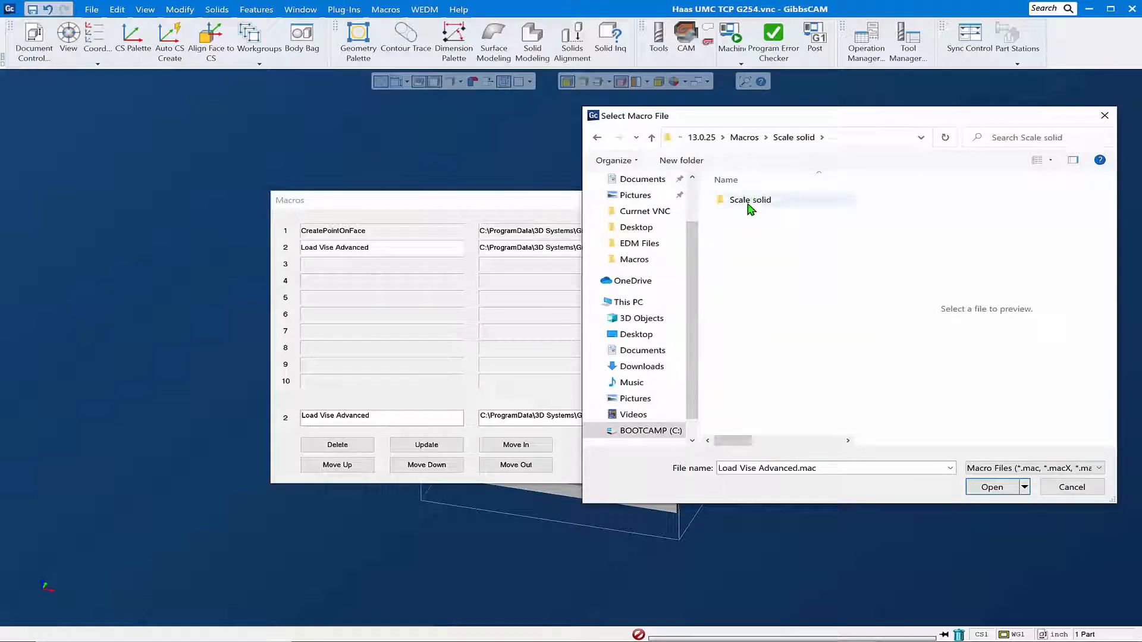
double_click(750, 199)
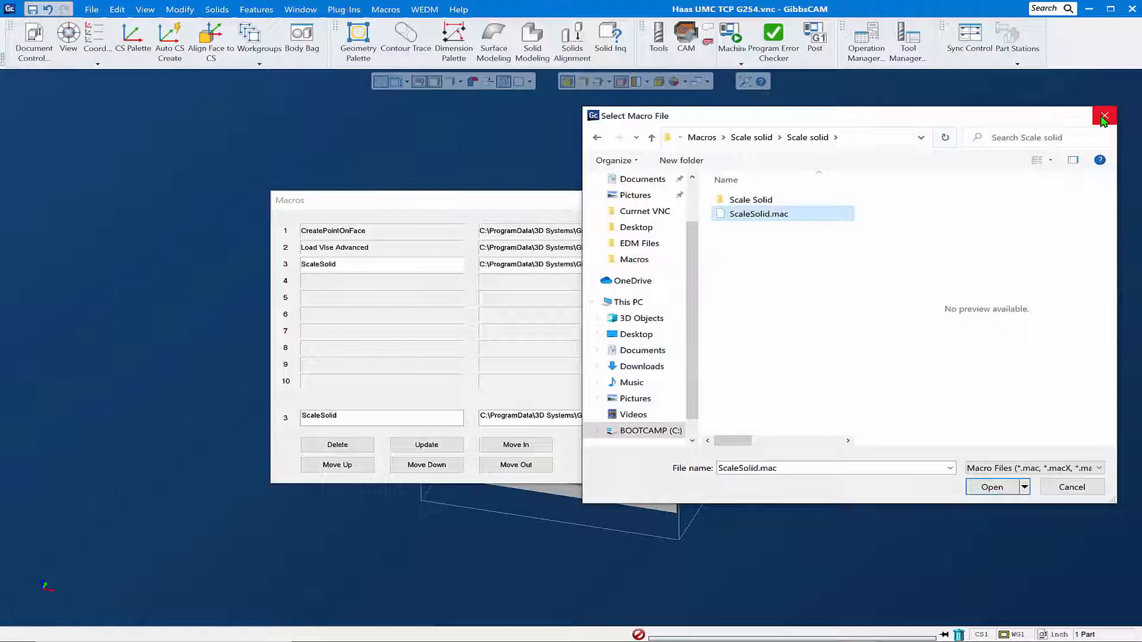
left_click(1103, 116)
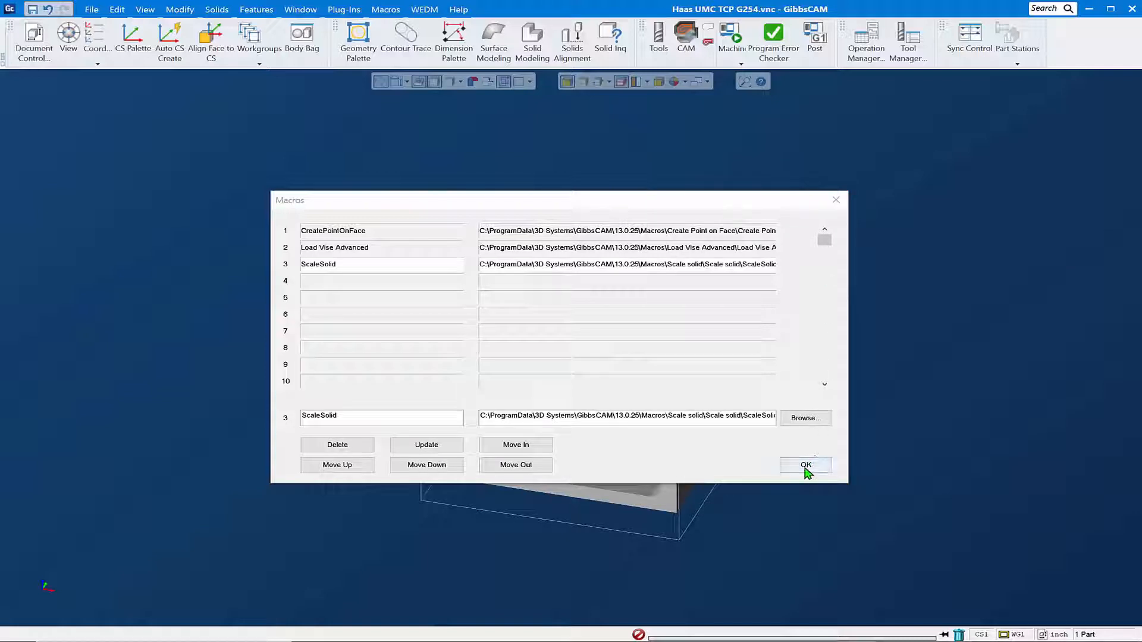
- Save the macro list and run CreatePointOnFace to mark the centre of the top face
left_click(805, 465)
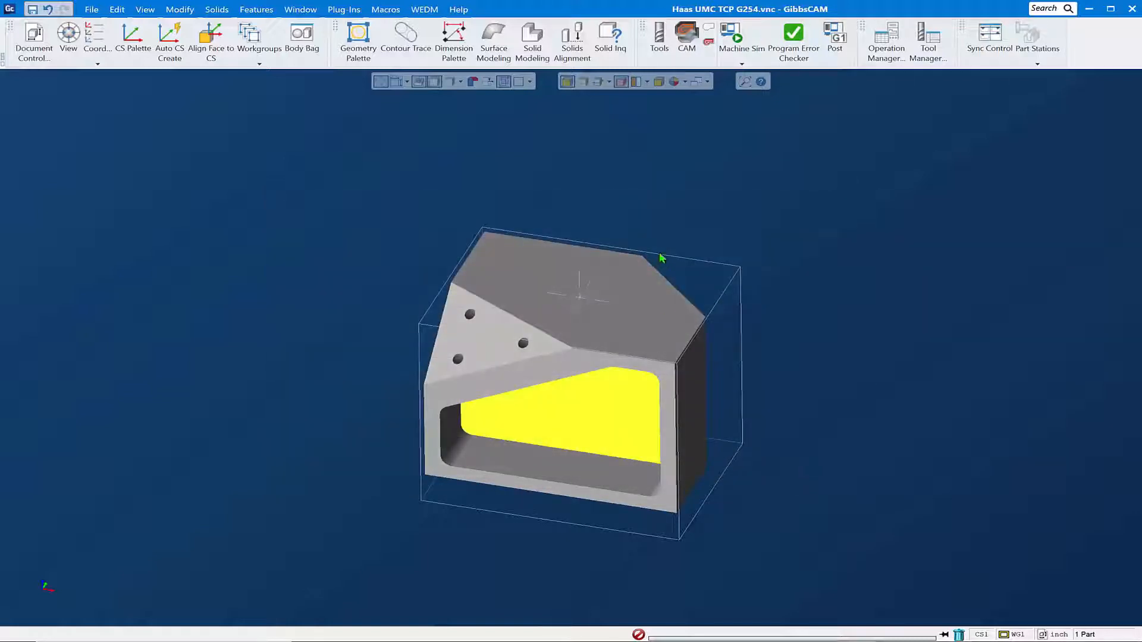
left_click(385, 9)
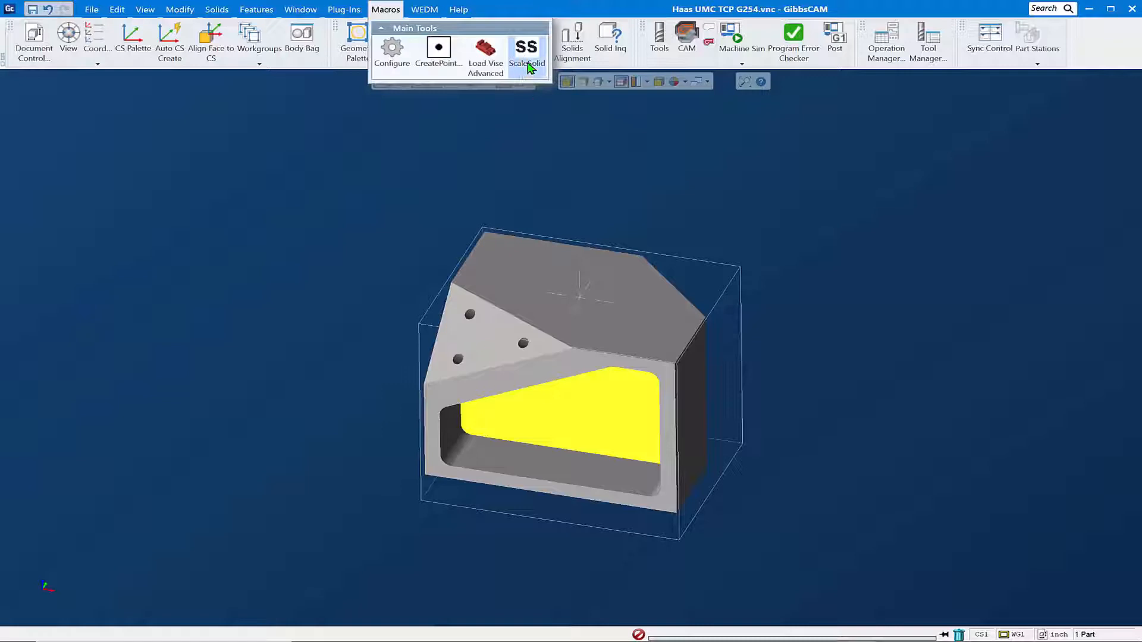
mouse_move(526, 57)
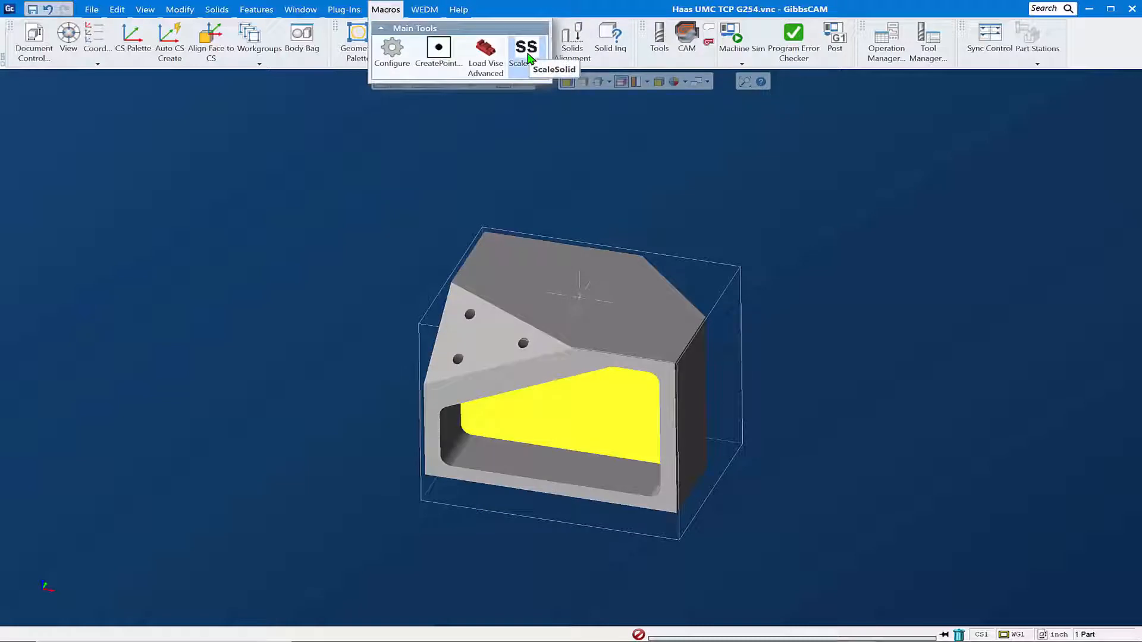
mouse_move(510, 271)
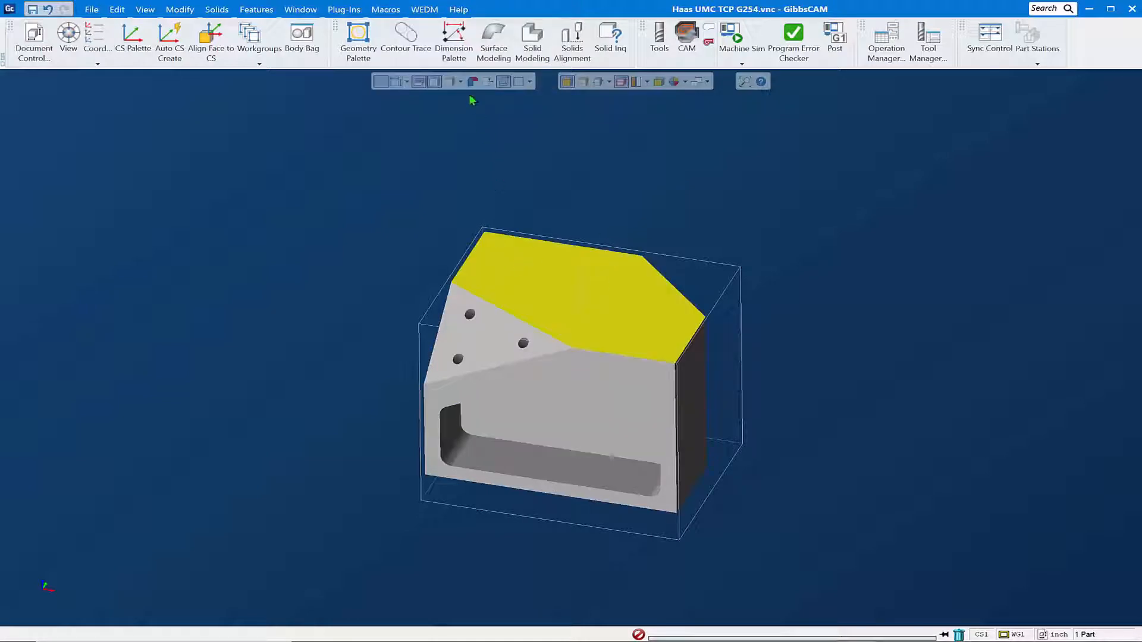
left_click(385, 9)
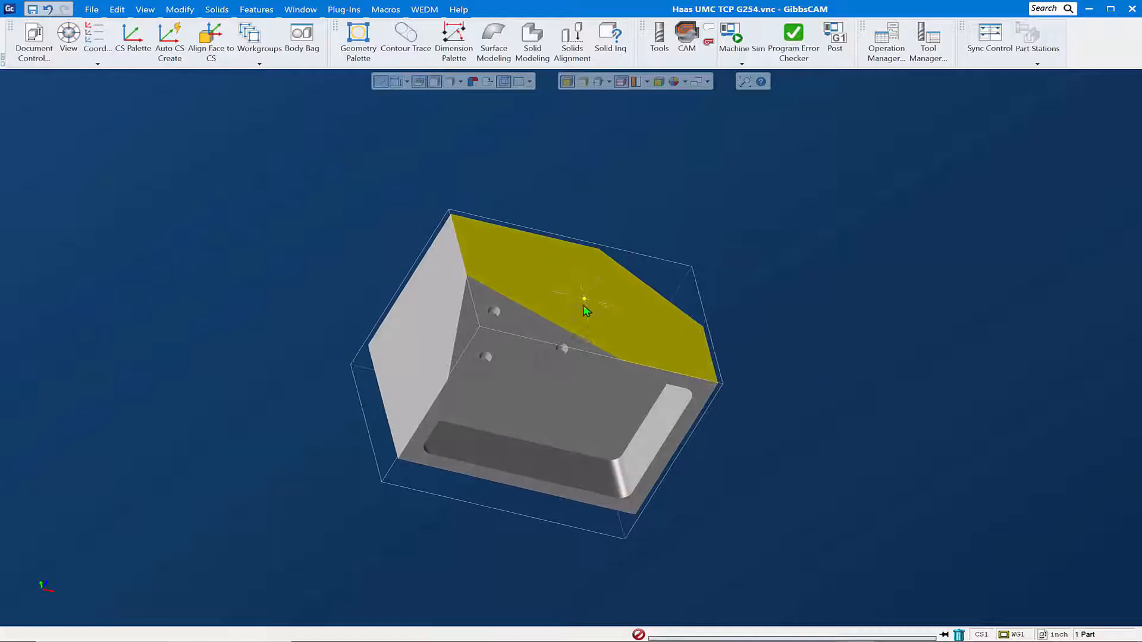
left_click_drag(586, 309, 426, 292)
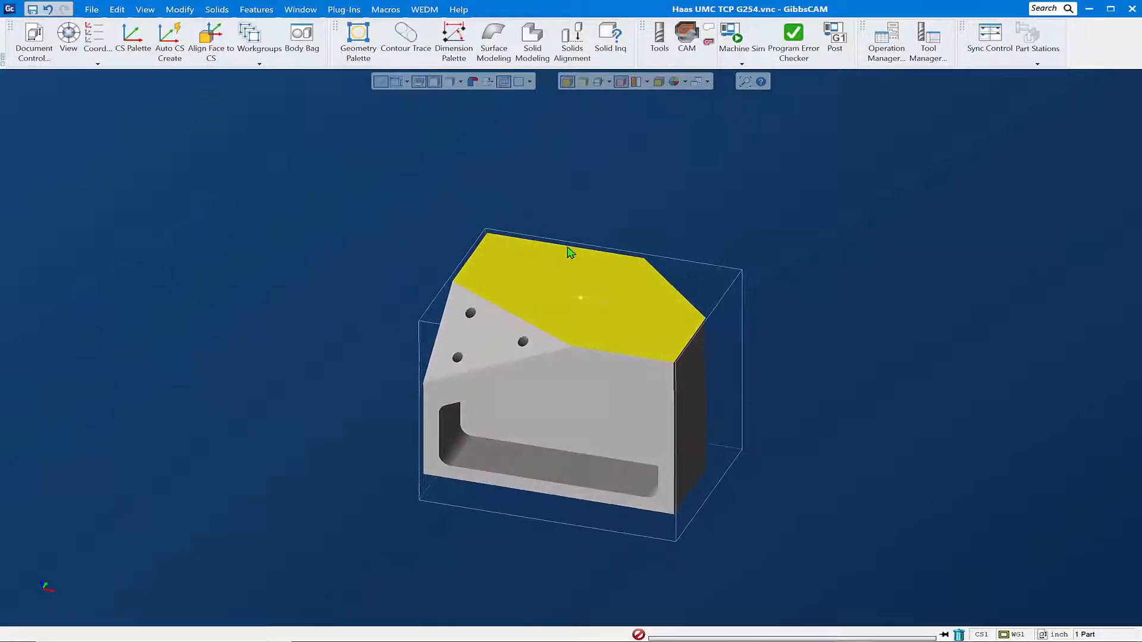
- Run Load Vise Advanced with Enter Grip Distance 0.5 to clamp the part in a vise
left_click(386, 10)
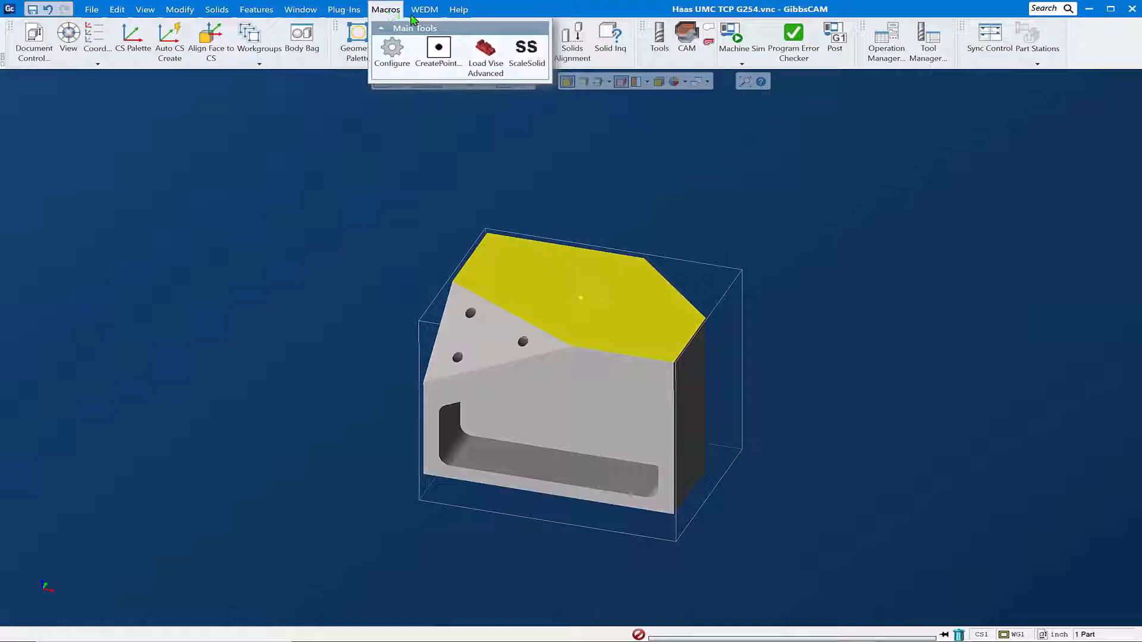
mouse_move(485, 51)
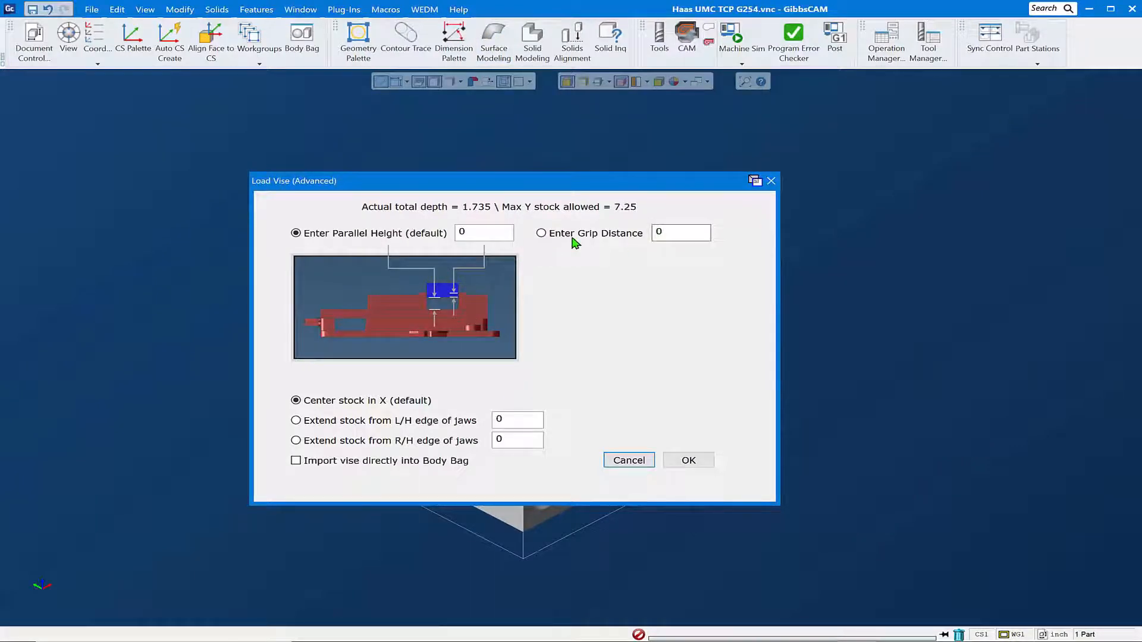
left_click(541, 233)
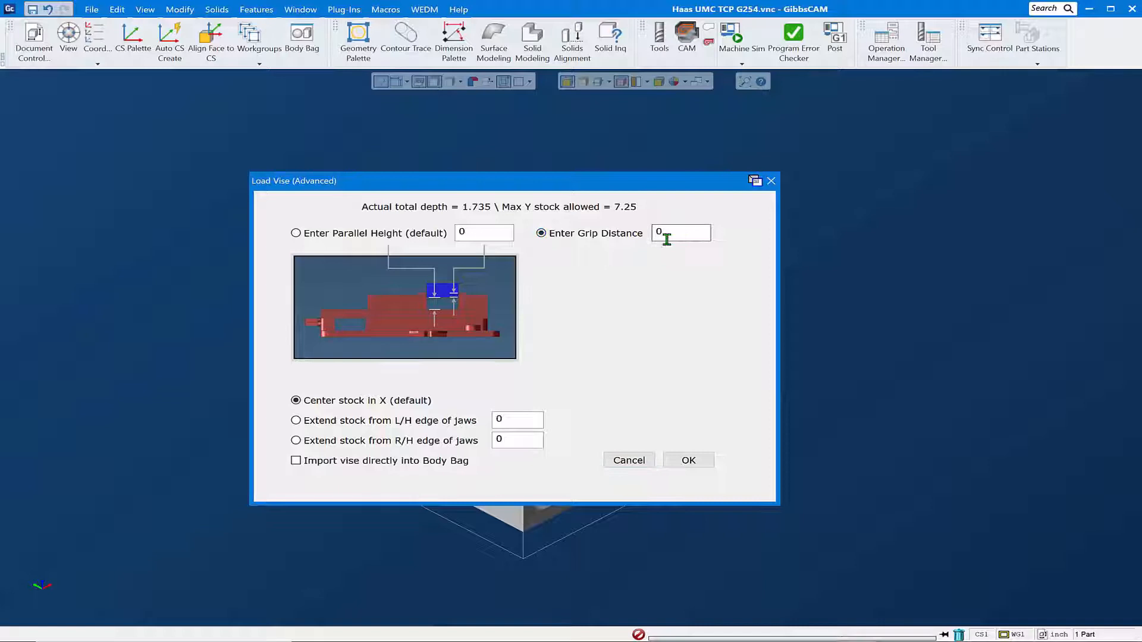
type(".5")
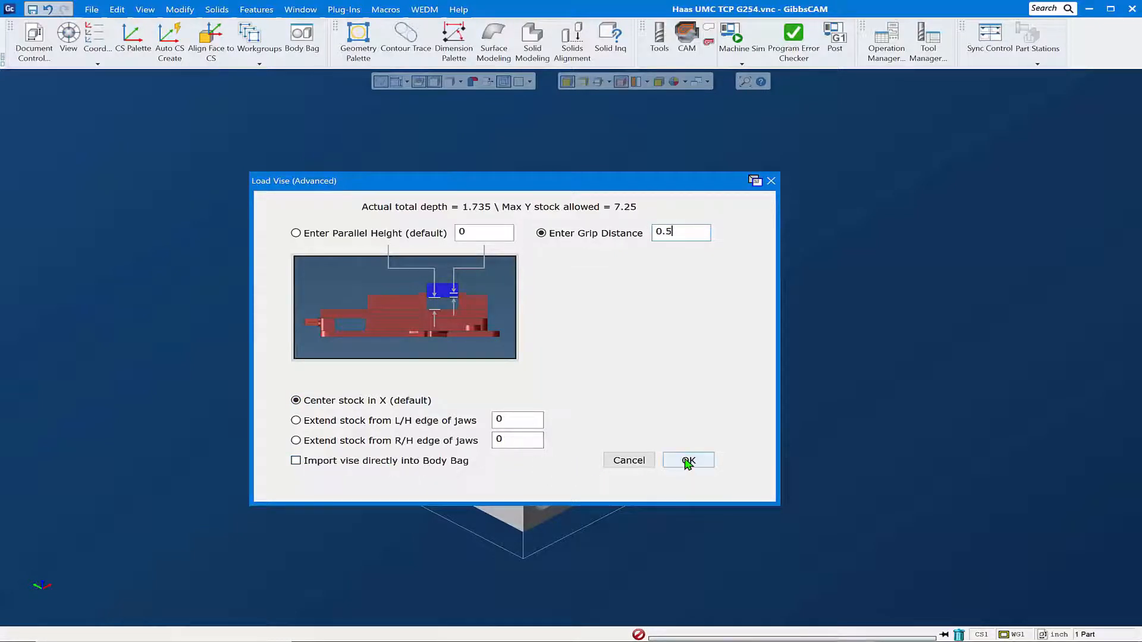
left_click(688, 460)
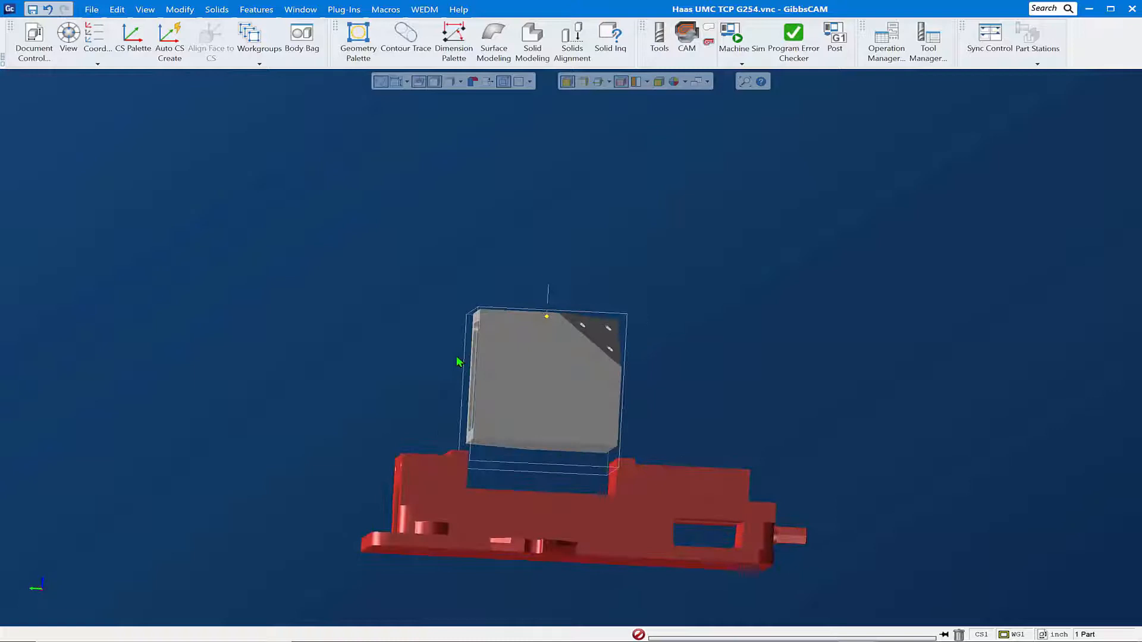
left_click_drag(458, 362, 593, 373)
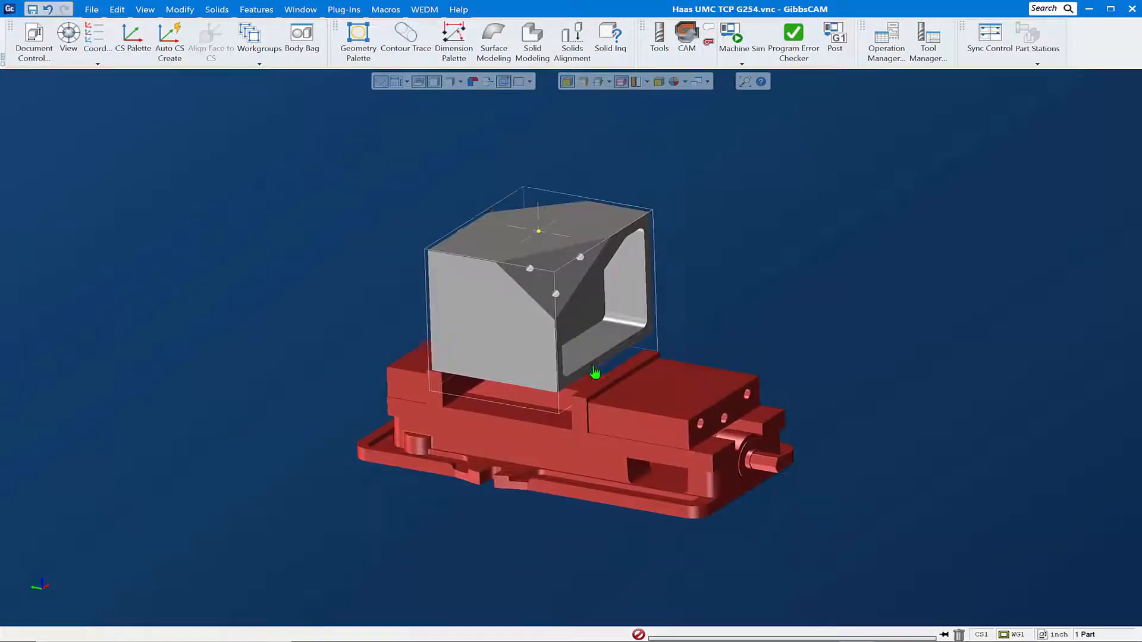
left_click_drag(595, 372, 671, 382)
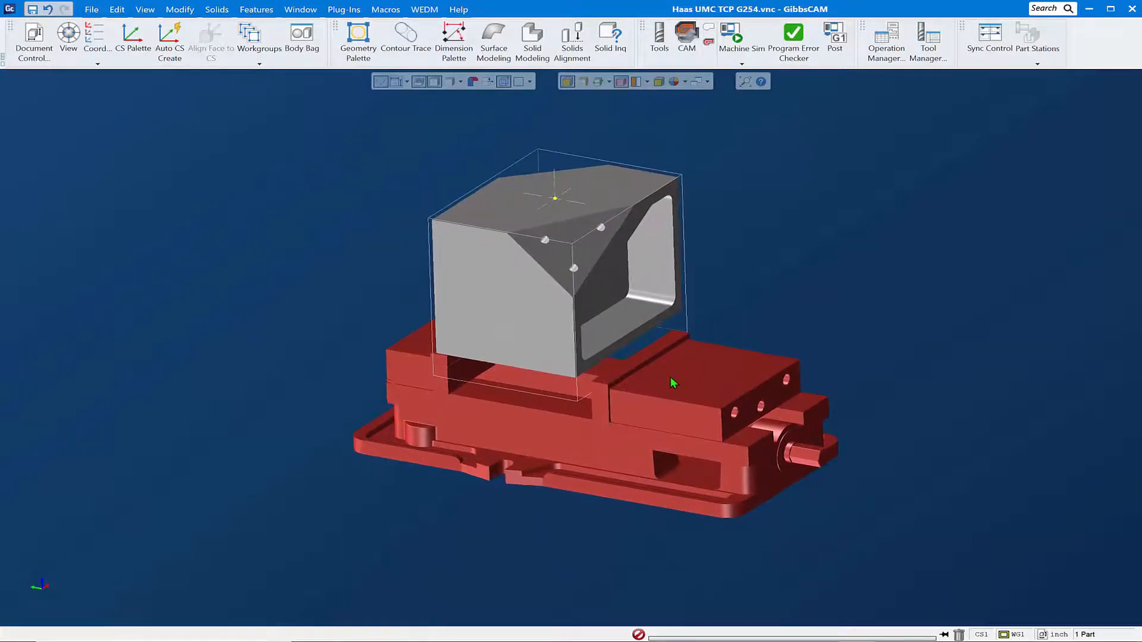